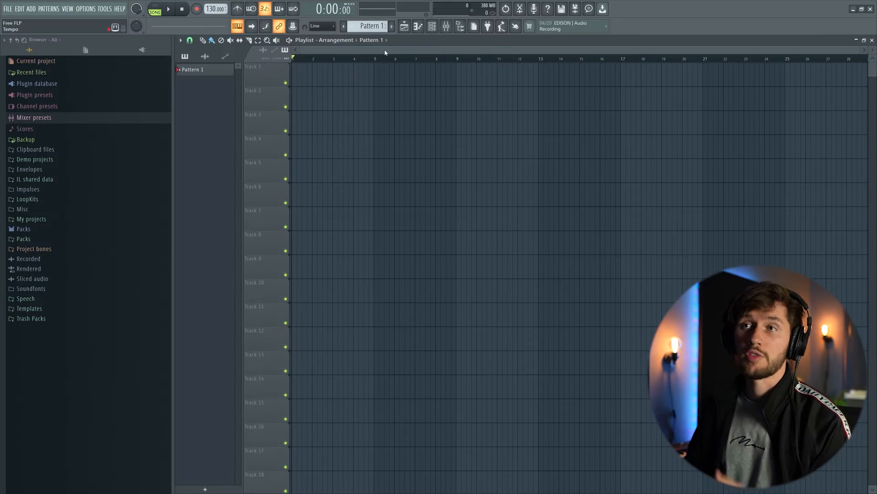
Step: Set the project tempo to 110 BPM via the tempo control
right_click(214, 8)
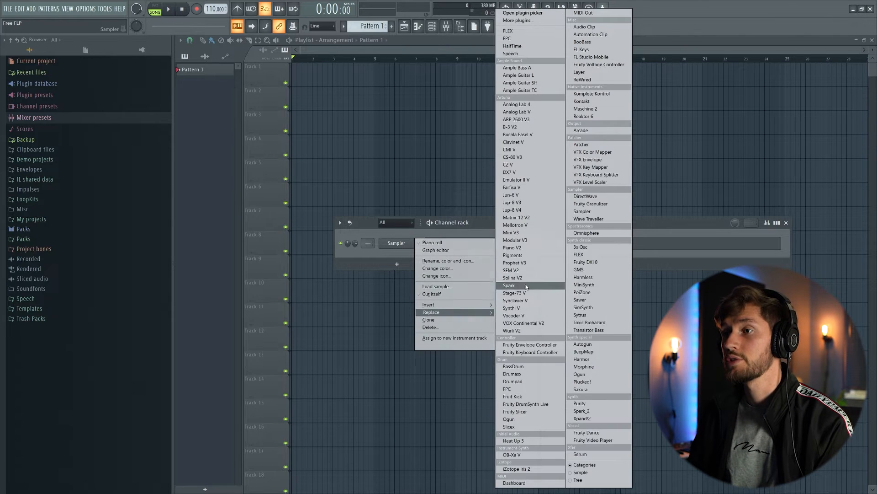
mouse_move(536, 283)
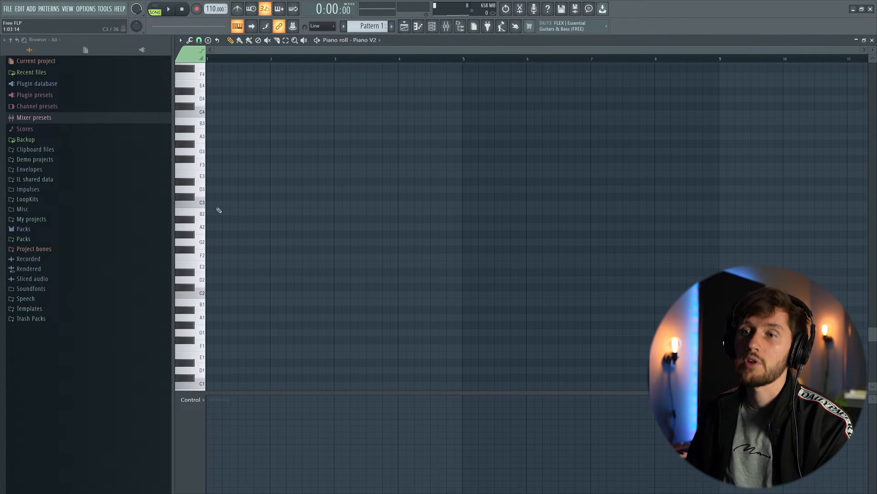
Step: Draw the first note of the Piano V2 chord progression in the piano roll
left_click_drag(208, 198, 269, 198)
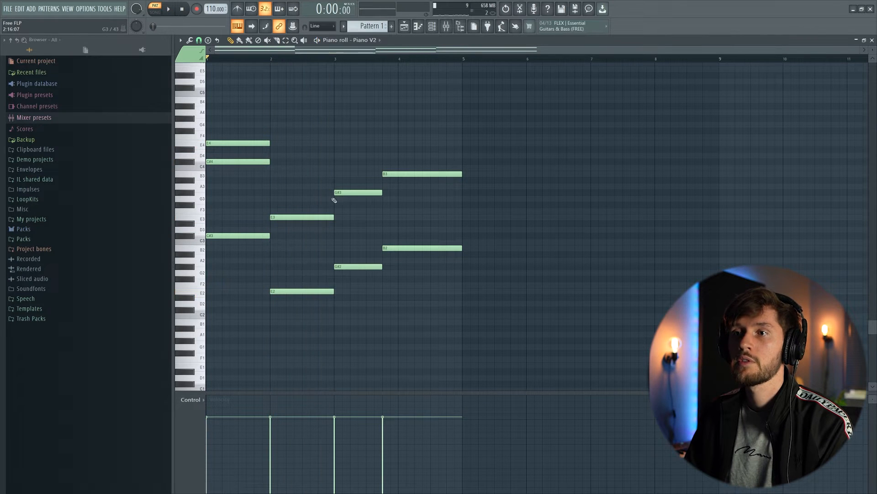
Step: Stack a higher note above the piano chords and reposition the upper chord tones
left_click(345, 130)
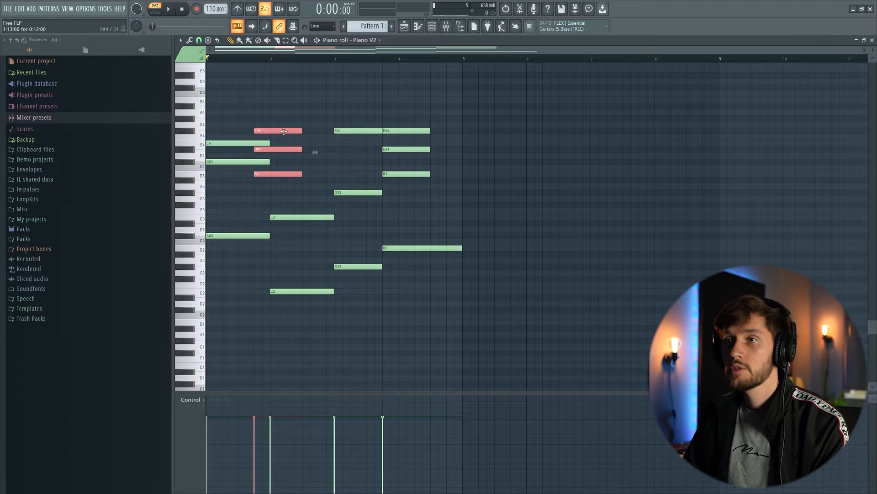
left_click(168, 9)
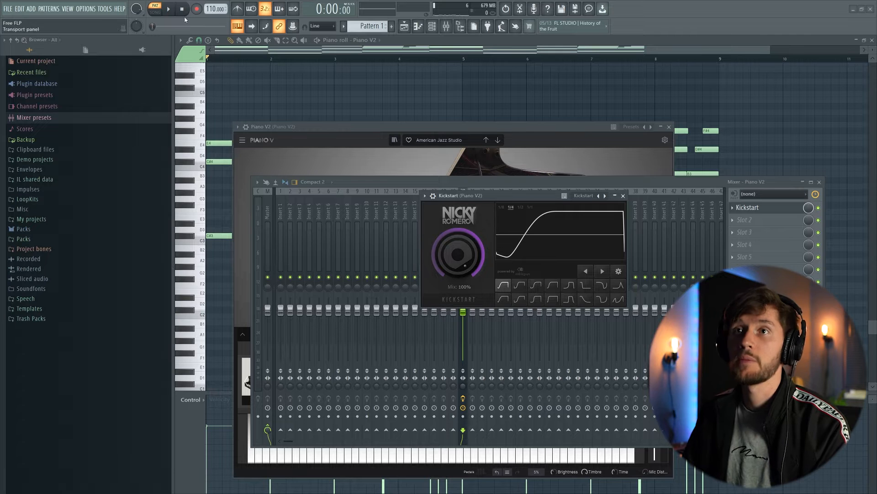
Step: Play the pattern to hear the Kickstart ducking on the Piano V2 track
left_click(176, 9)
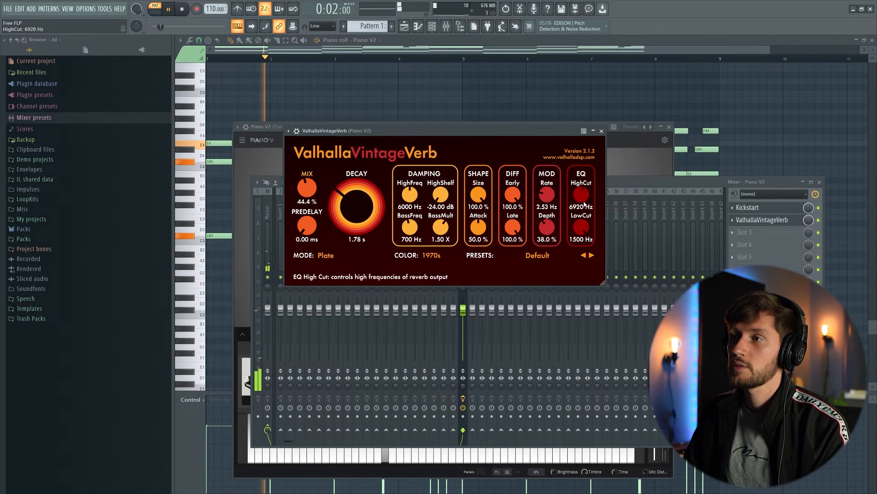
Step: Lower the VintageVerb EQ HighCut to about 4430 Hz and tweak its tone
left_click_drag(582, 196, 581, 224)
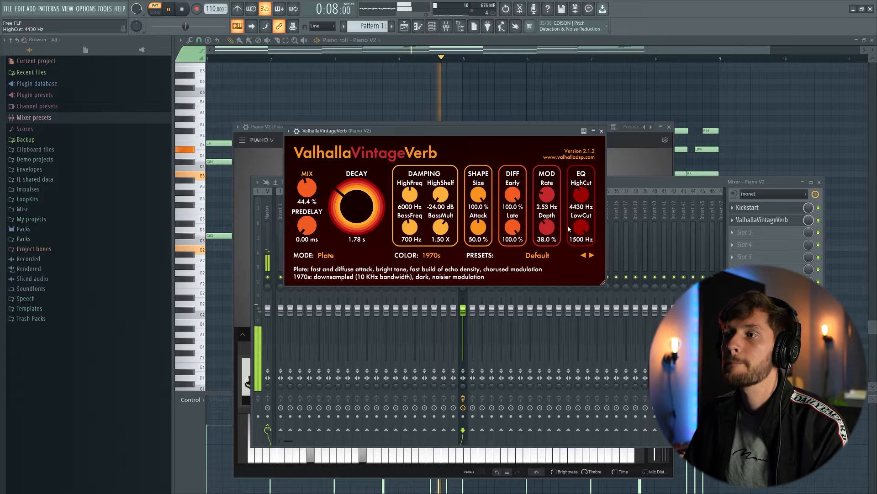
left_click_drag(547, 229, 546, 241)
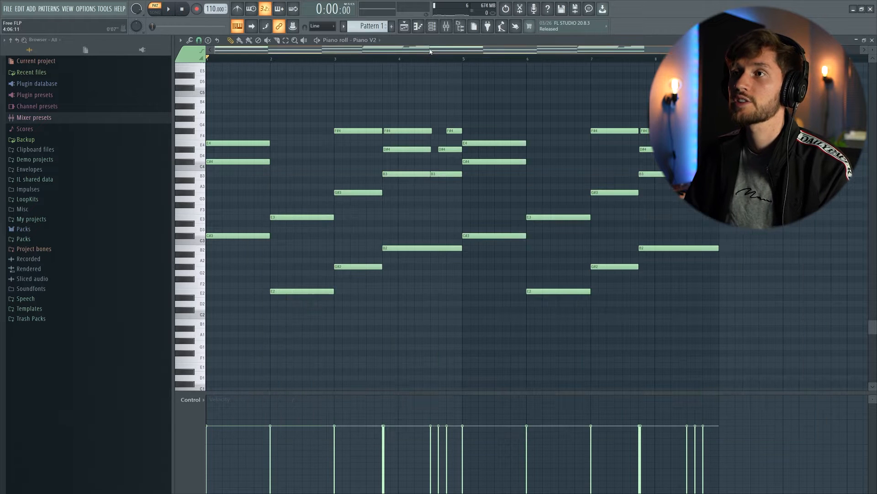
Step: Insert a new instrument channel from the Piano V2 channel's options for the SYNTH lead
right_click(396, 243)
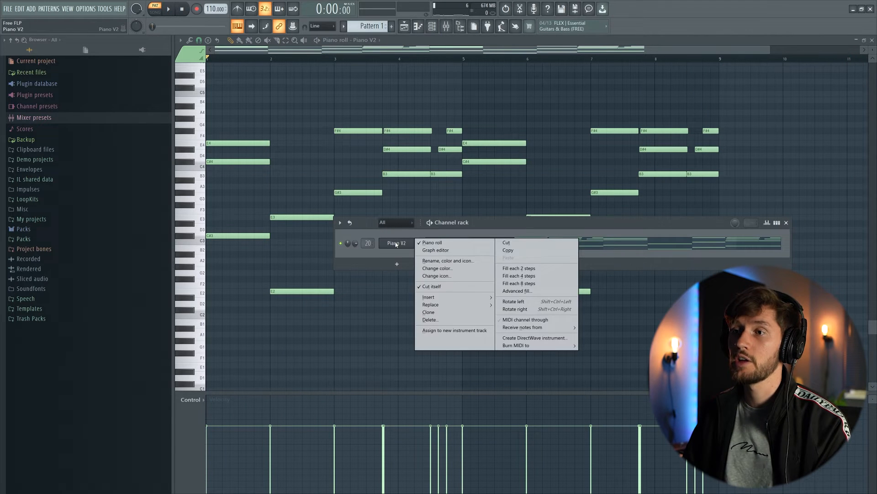
left_click(428, 296)
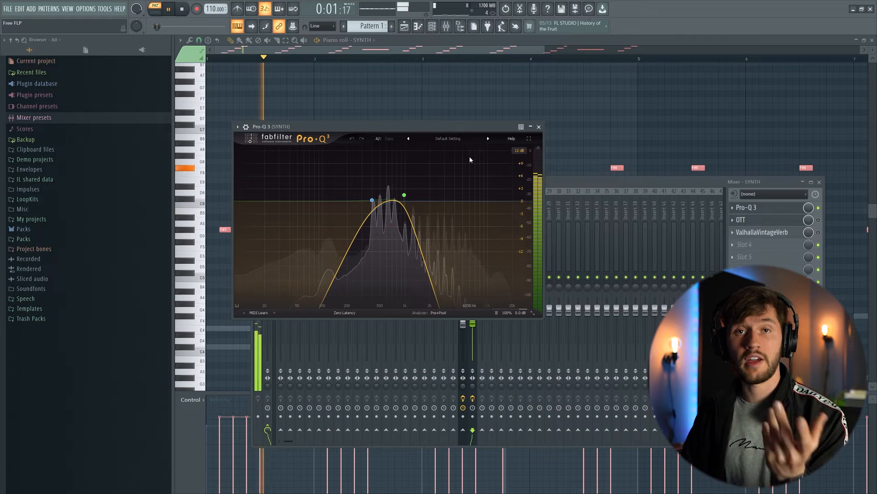
Step: Shape the SYNTH insert's Pro-Q 3 band-pass and load the following effect slot
left_click(404, 194)
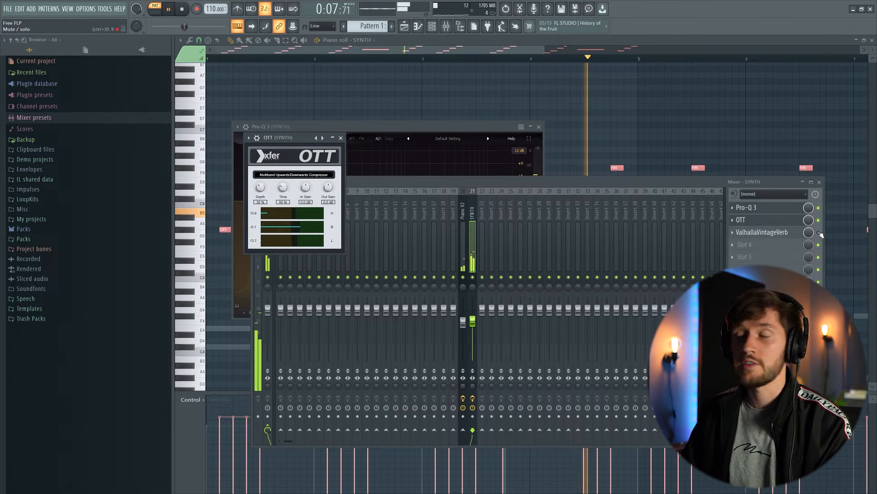
left_click(762, 232)
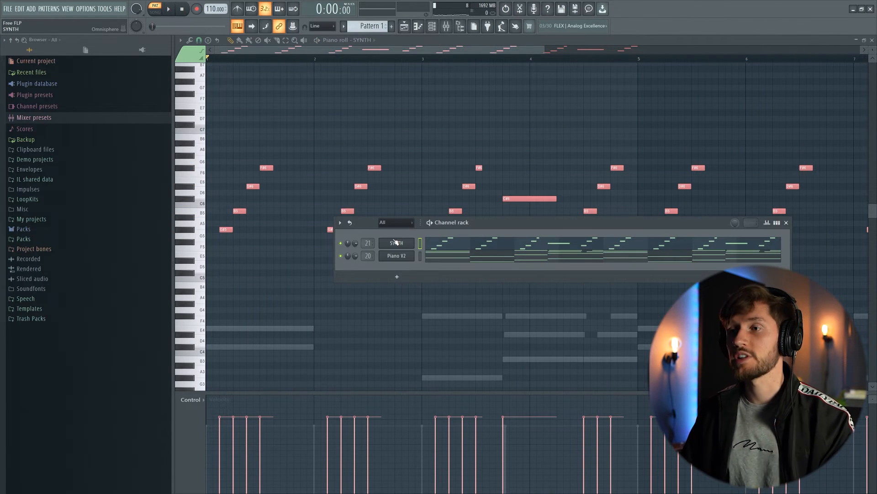
Step: Insert Serum as the Bass channel and raise and fine-tune its sub oscillator level
right_click(395, 243)
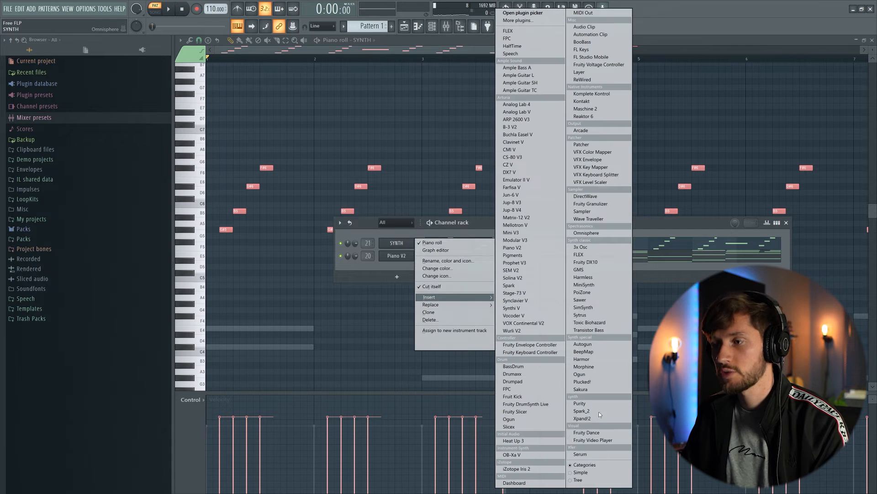
mouse_move(581, 453)
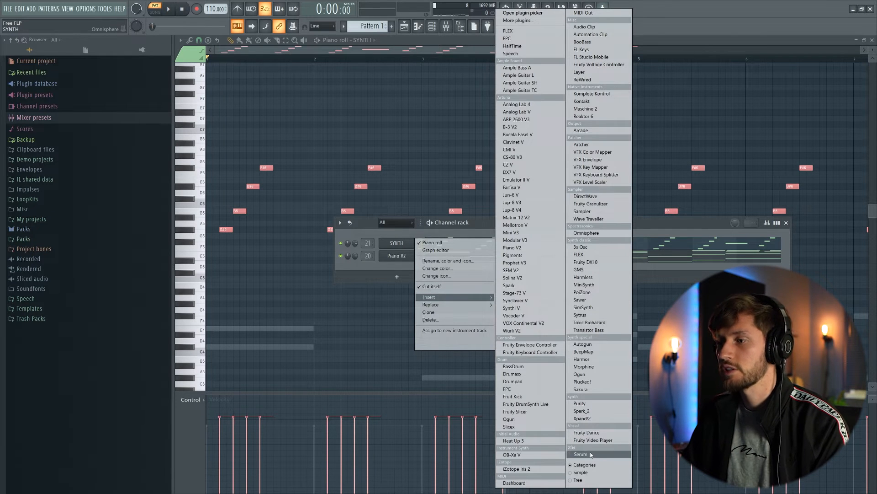
left_click(581, 453)
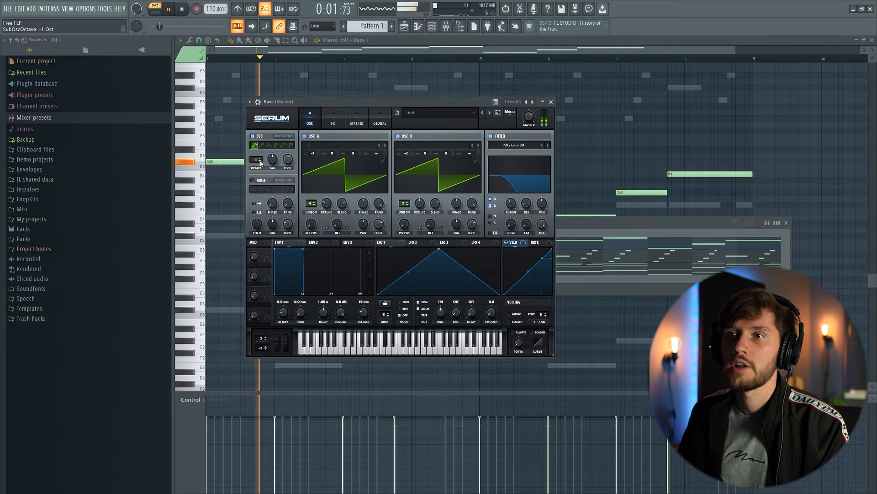
left_click_drag(287, 159, 287, 151)
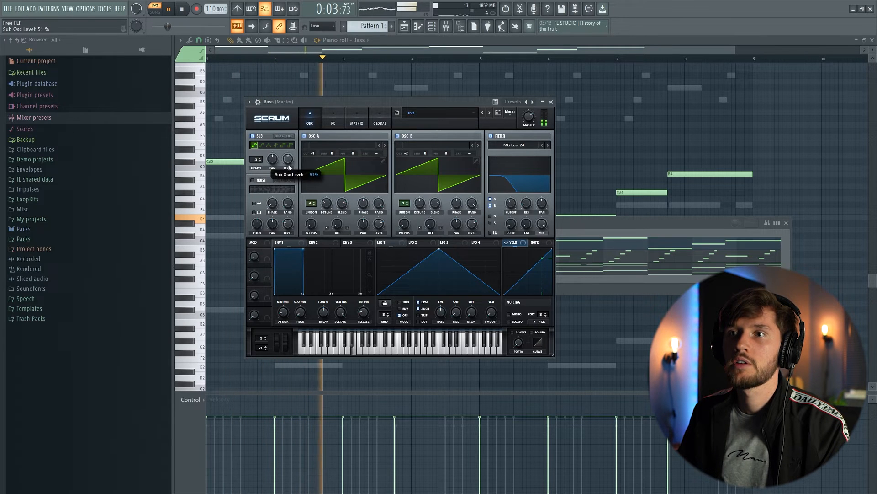
left_click_drag(286, 159, 286, 168)
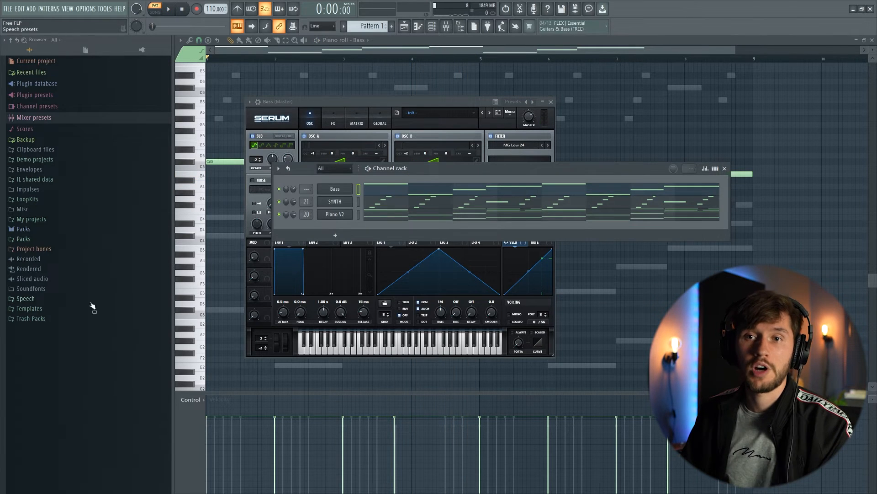
Step: Browse the African Sample Pack drums and load samples including a rimshot as channels
left_click(24, 239)
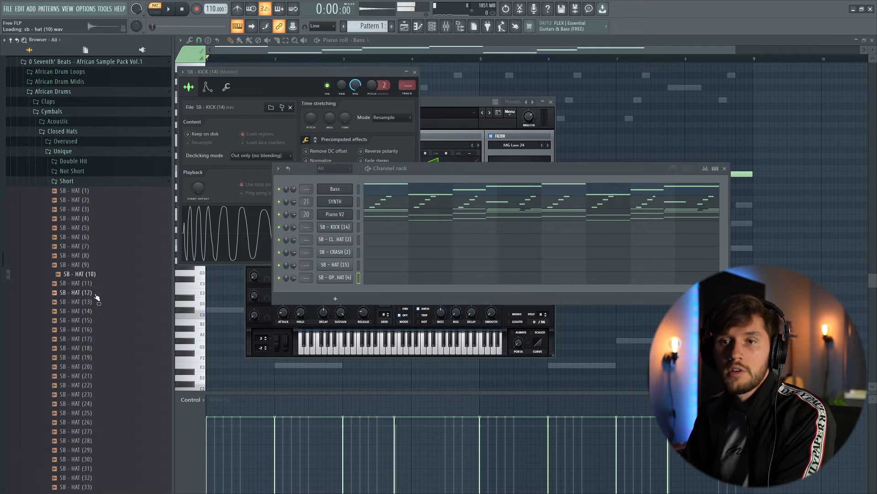
scroll("down", 3)
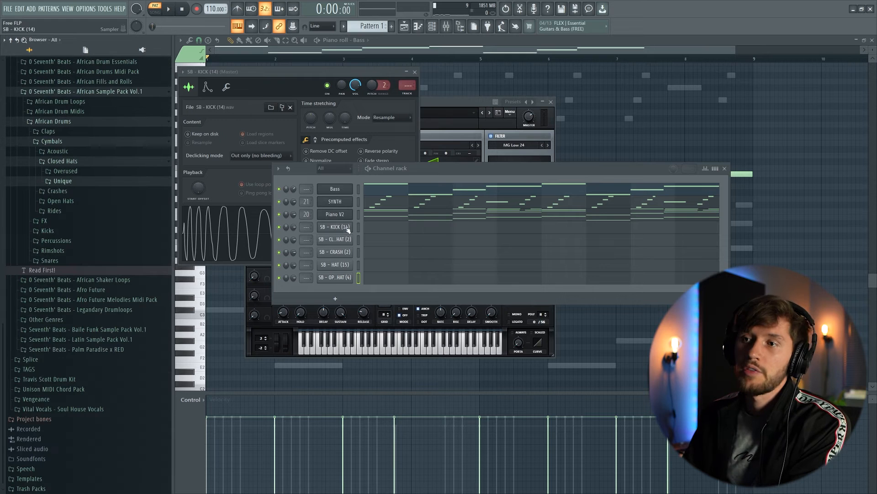
left_click(334, 240)
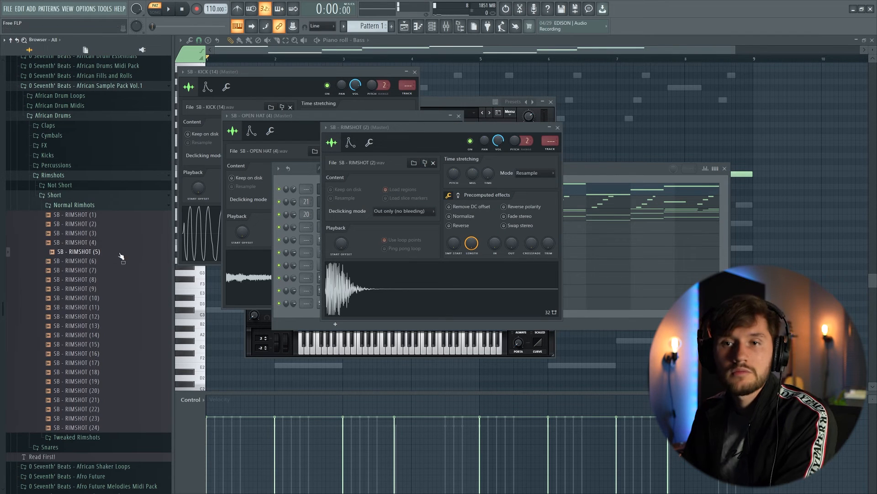
left_click(75, 270)
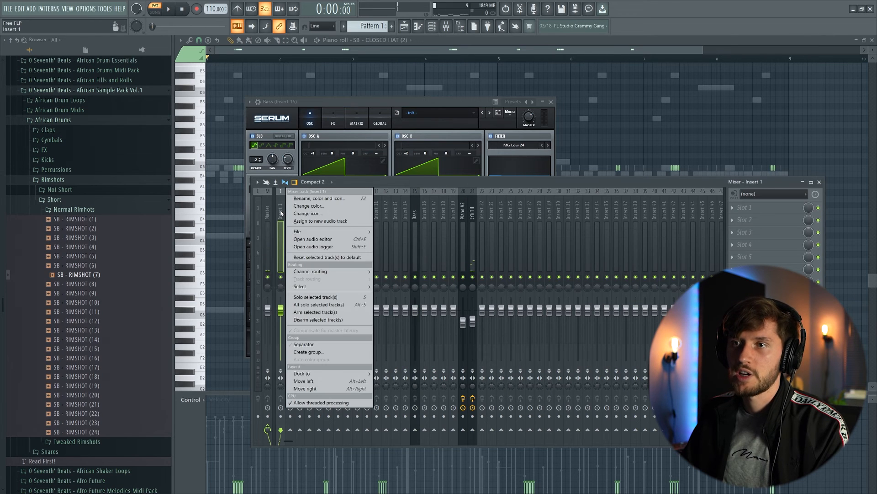
mouse_move(311, 271)
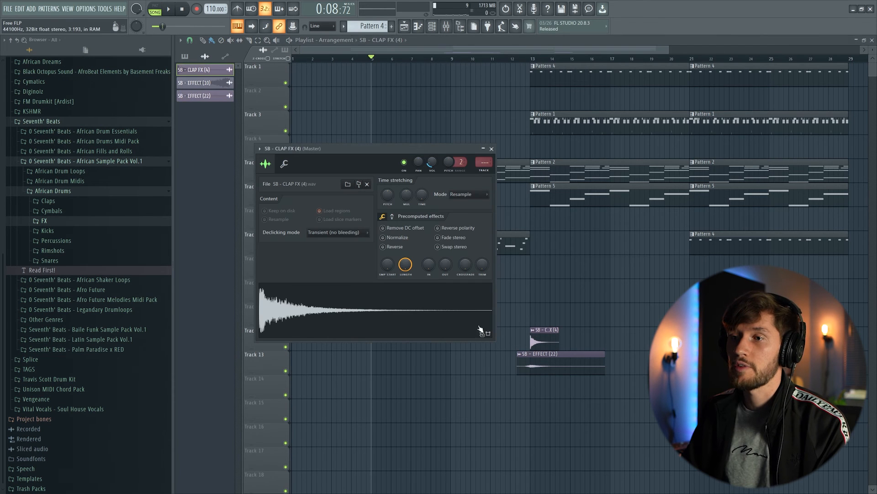
Step: Close the SB - CLAP FX (4) sampler window to return to the Playlist
left_click(492, 148)
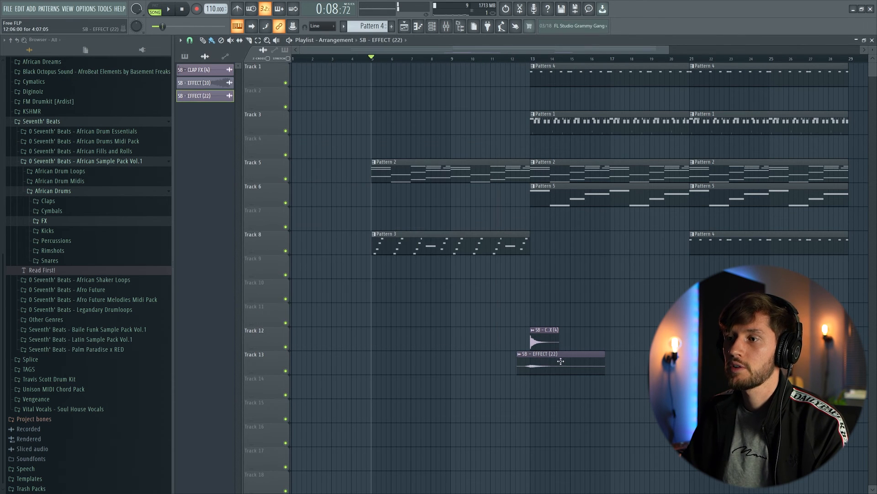